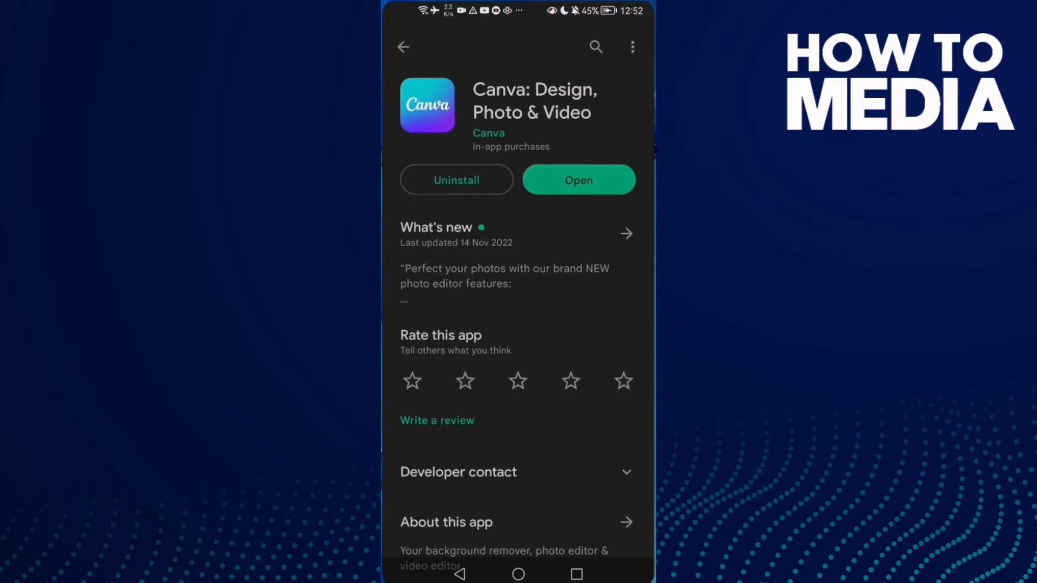
# - Open the Picsart Play Store listing from recent searches, then return to the home screen
pyautogui.click(595, 47)
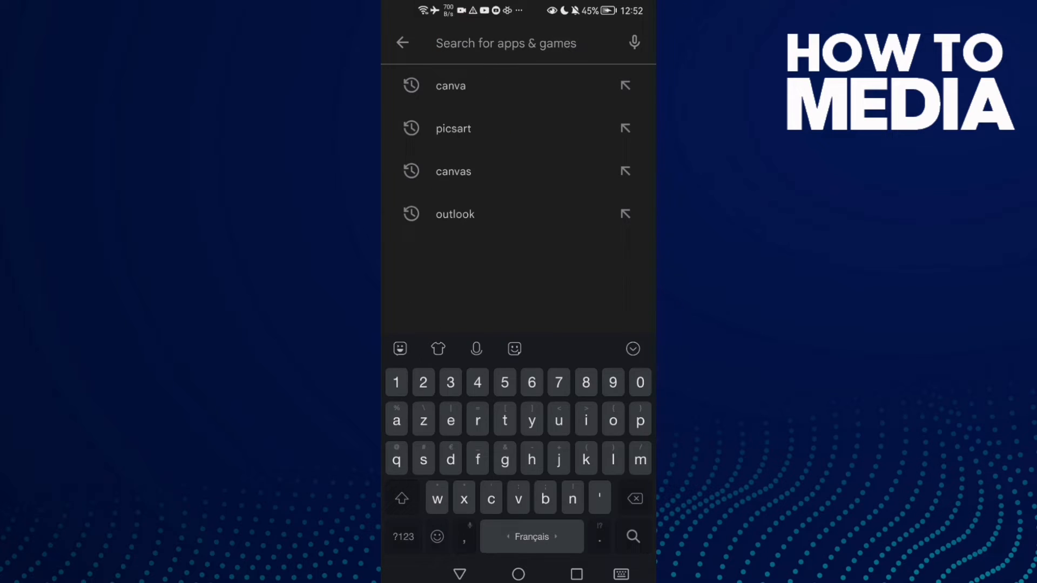
pyautogui.click(453, 128)
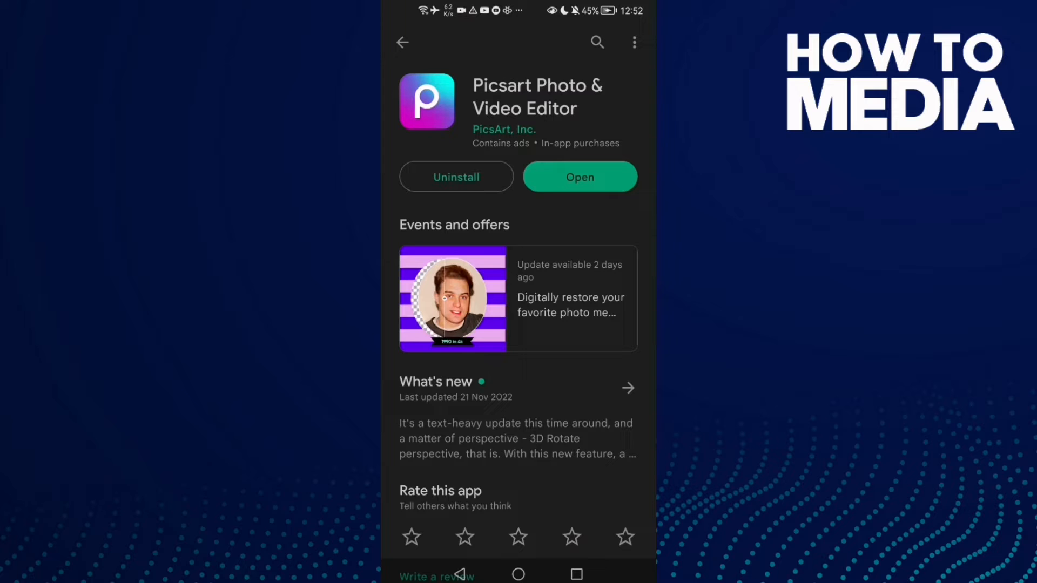
pyautogui.click(519, 574)
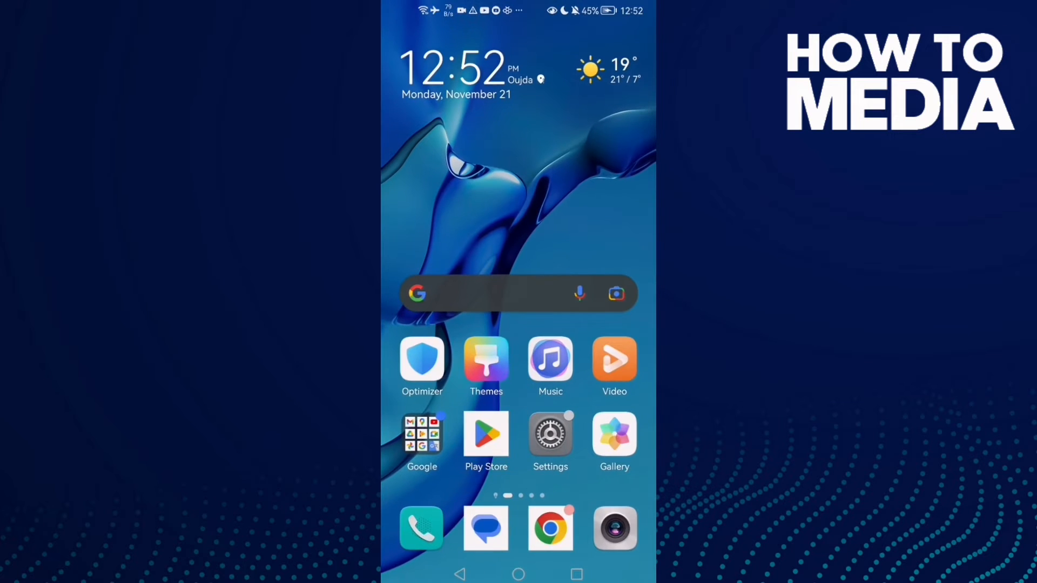
# - Reach Picsart's app info page (version 21.1.3, 208 MB) through Settings > Apps
pyautogui.click(550, 434)
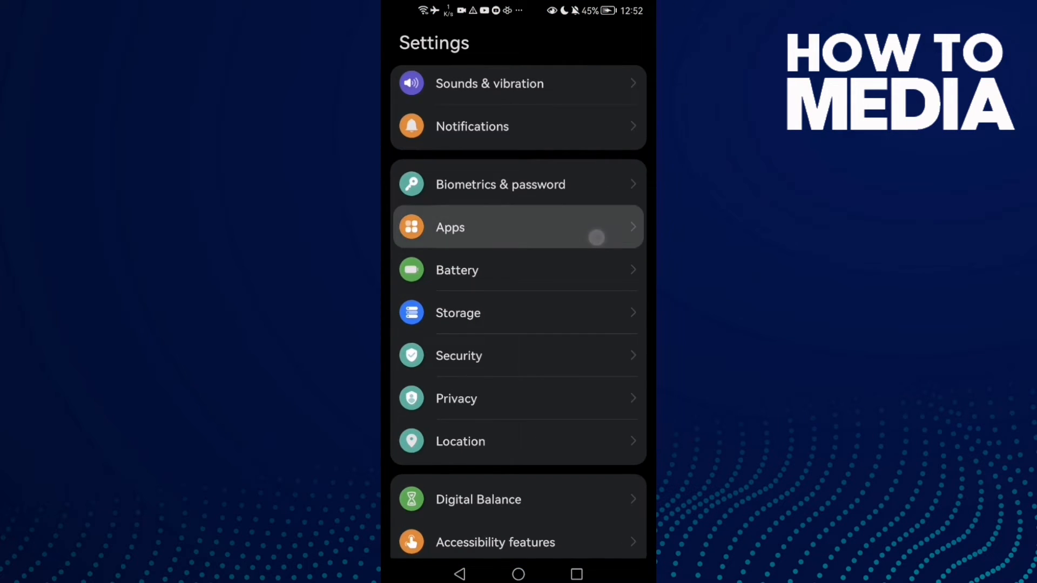
pyautogui.click(518, 227)
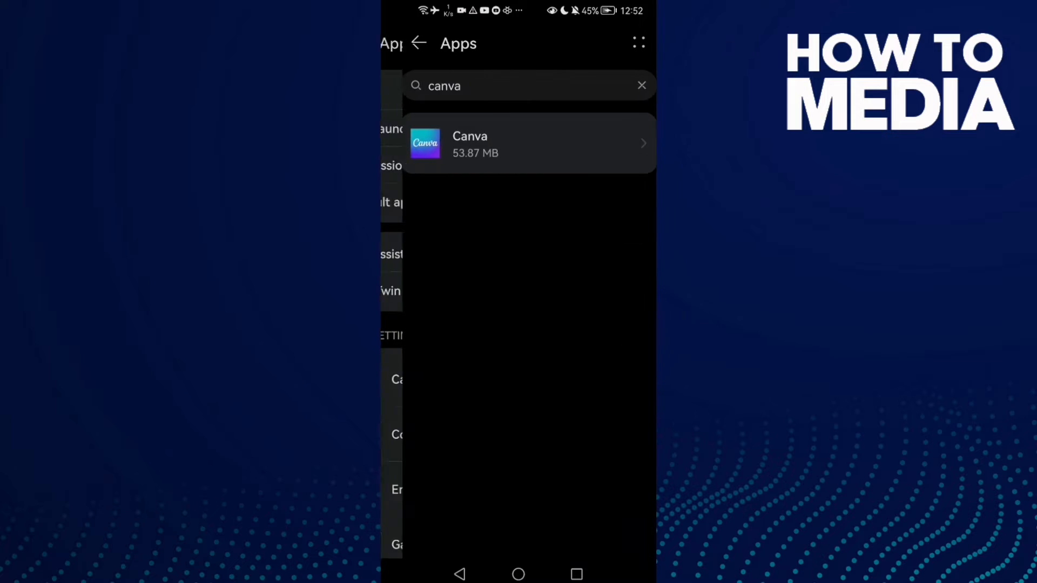
pyautogui.click(641, 85)
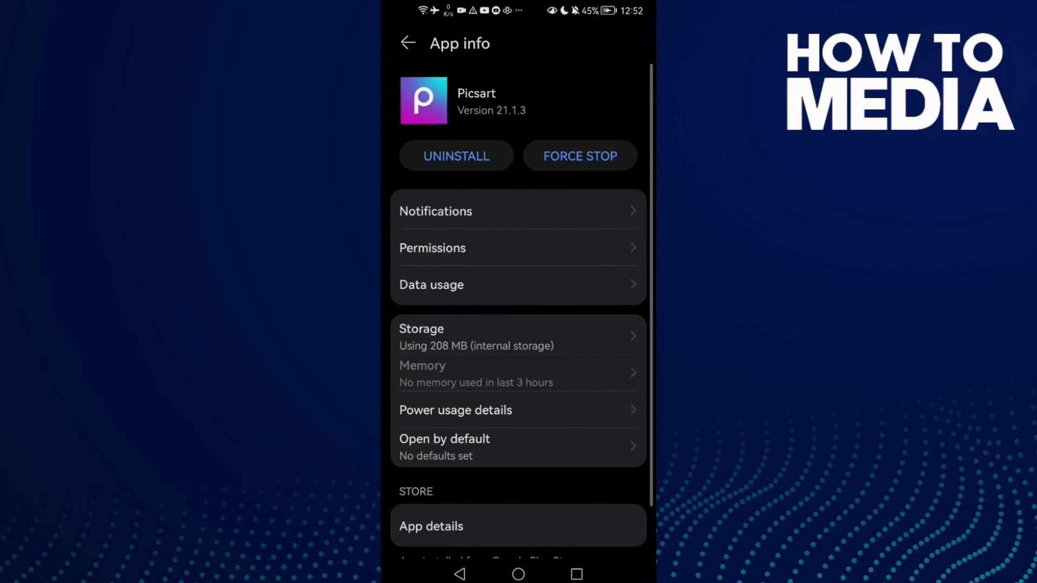
# - Set Picsart's Storage permission to Deny and return to its app info page
pyautogui.click(433, 248)
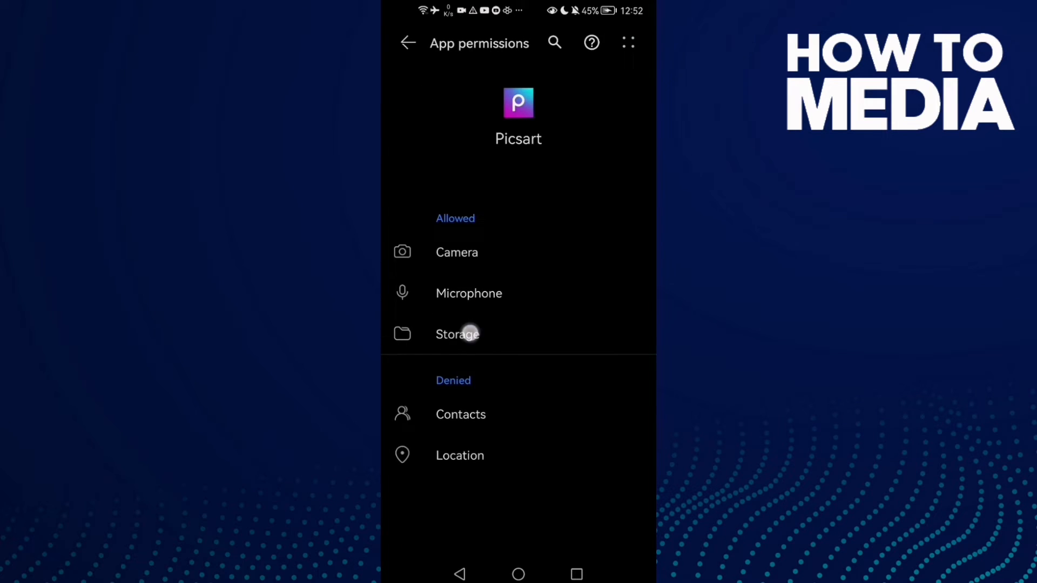
pyautogui.click(457, 334)
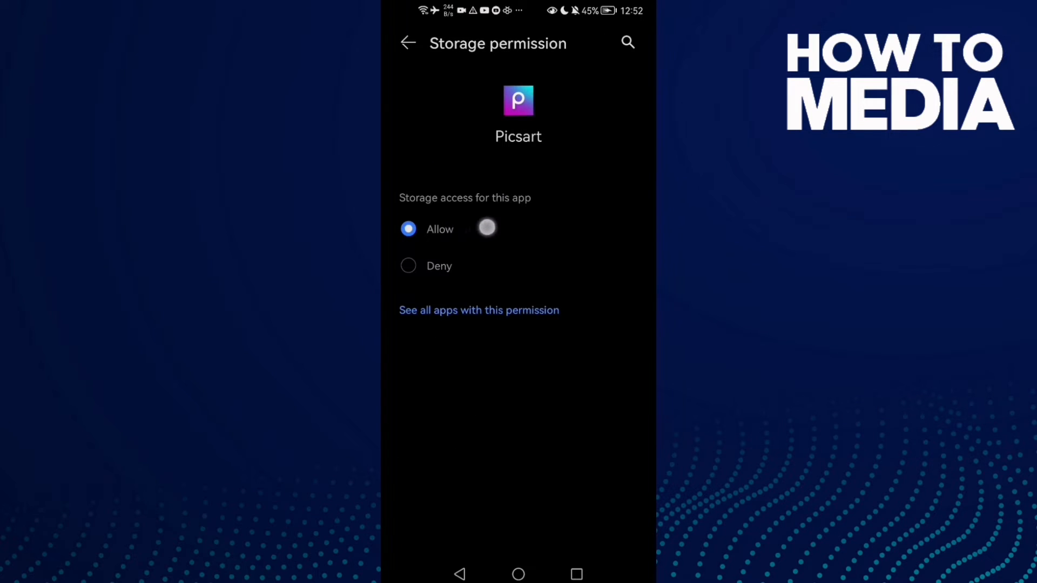
pyautogui.click(408, 266)
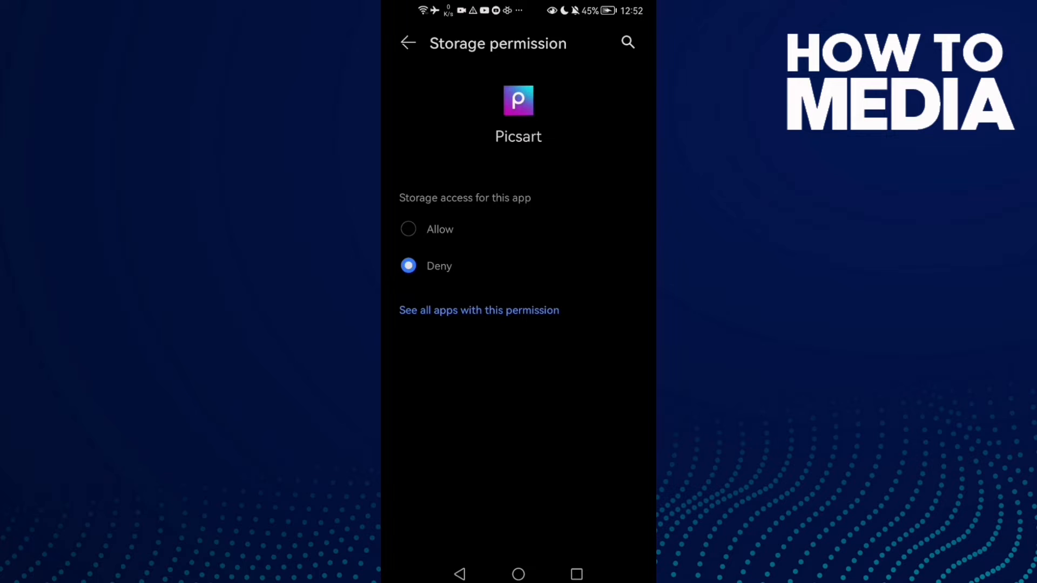
pyautogui.click(408, 43)
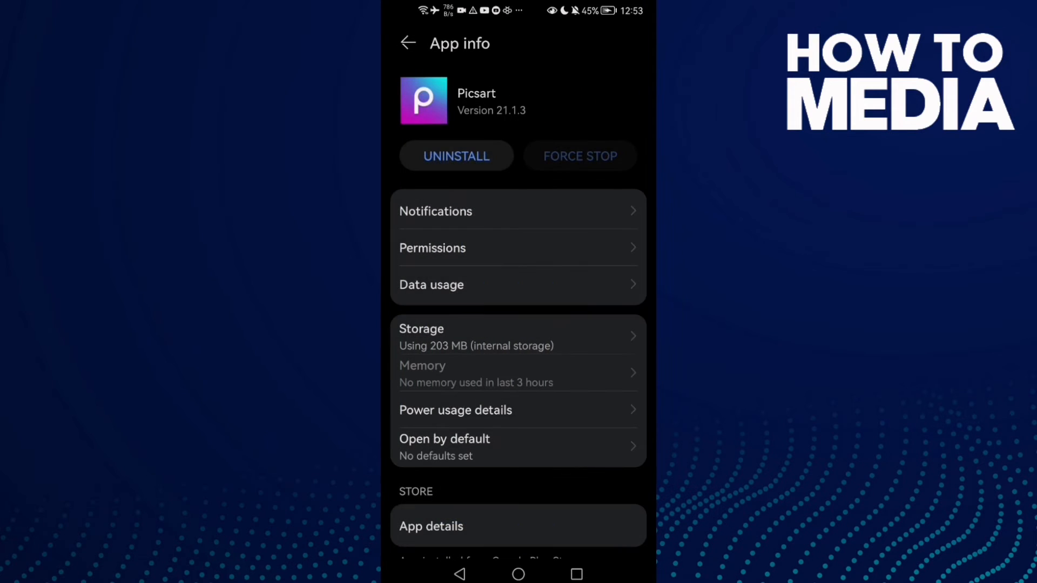
# - Open Storage's cleanup page listing 2.76 GB of junk files to clear
pyautogui.click(408, 43)
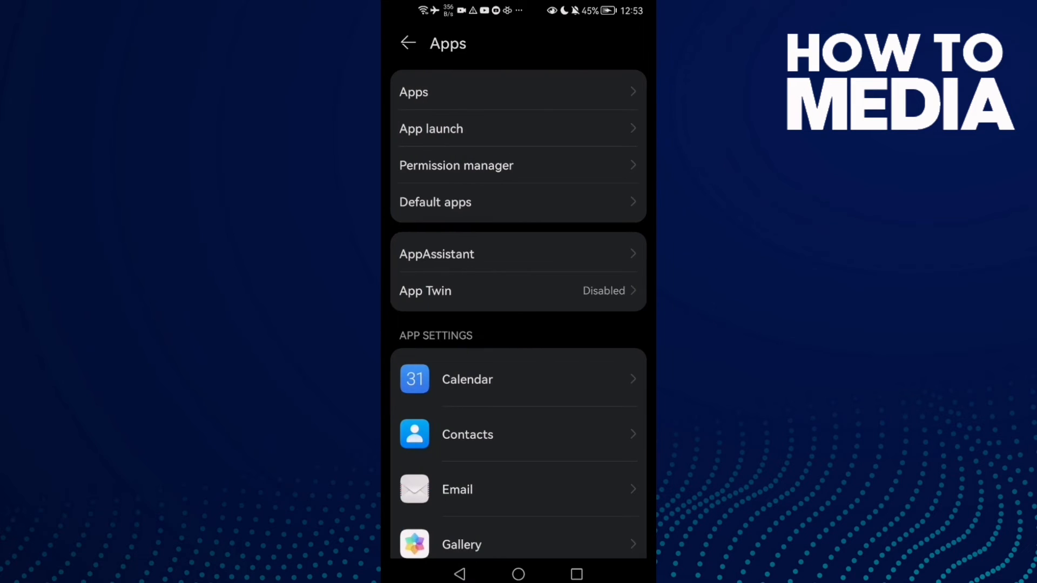
pyautogui.click(408, 43)
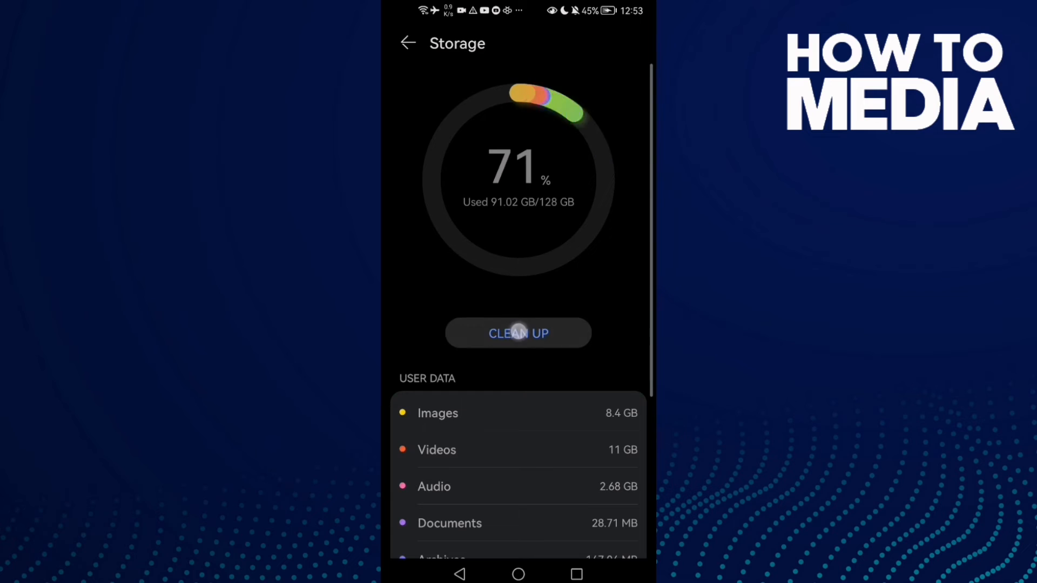
pyautogui.click(518, 333)
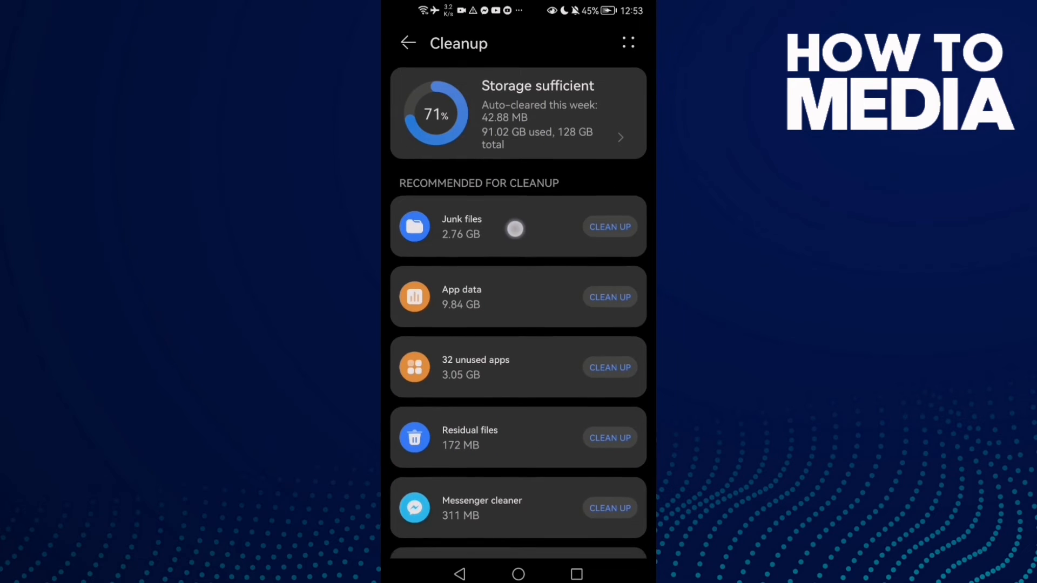